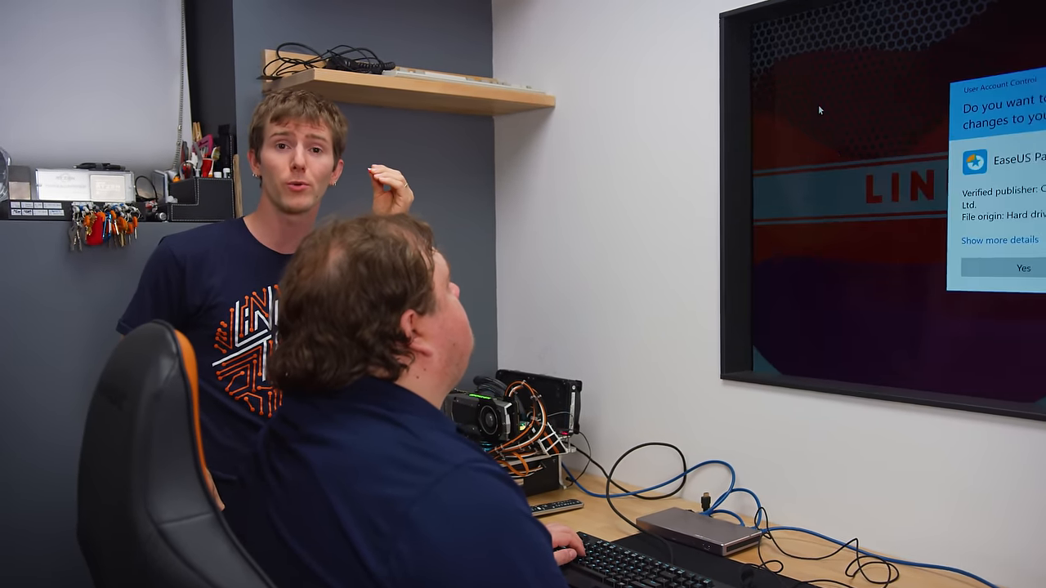
# Approve the User Account Control prompt so EaseUS Partition Master can launch.
pyautogui.click(1023, 267)
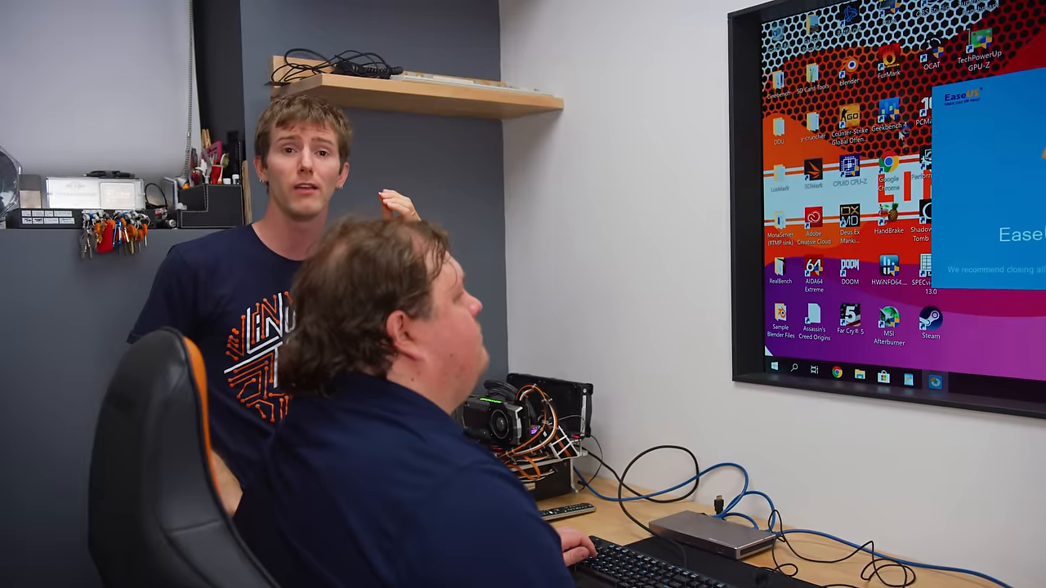